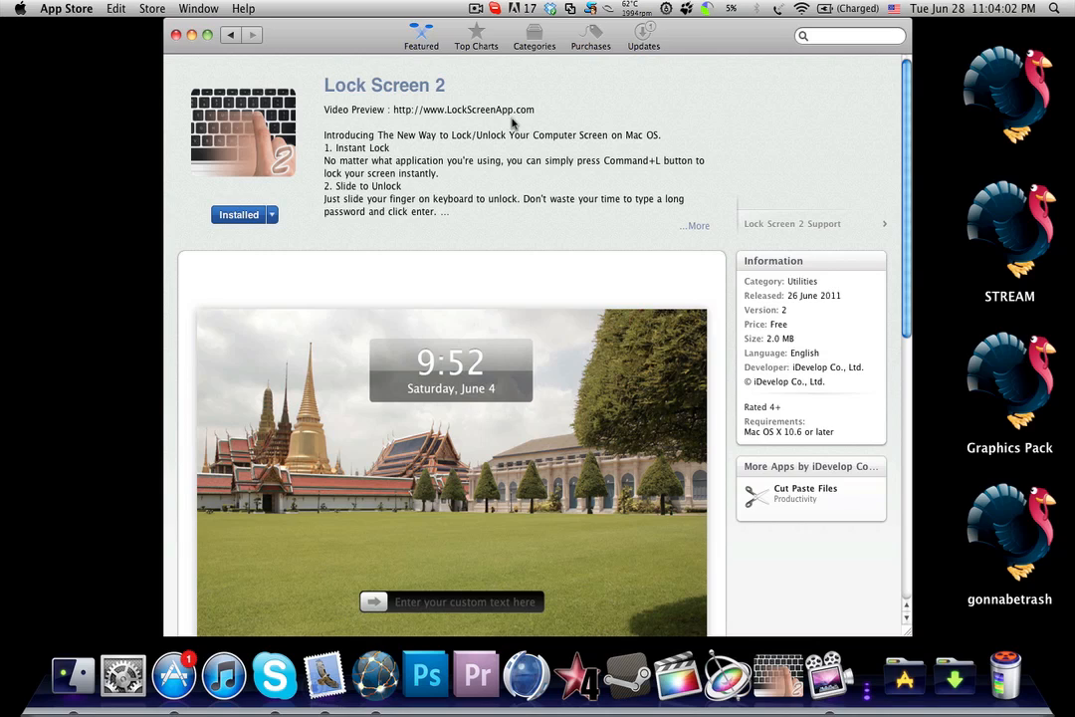
{"action": "mouse_move", "coordinate": [520, 283]}
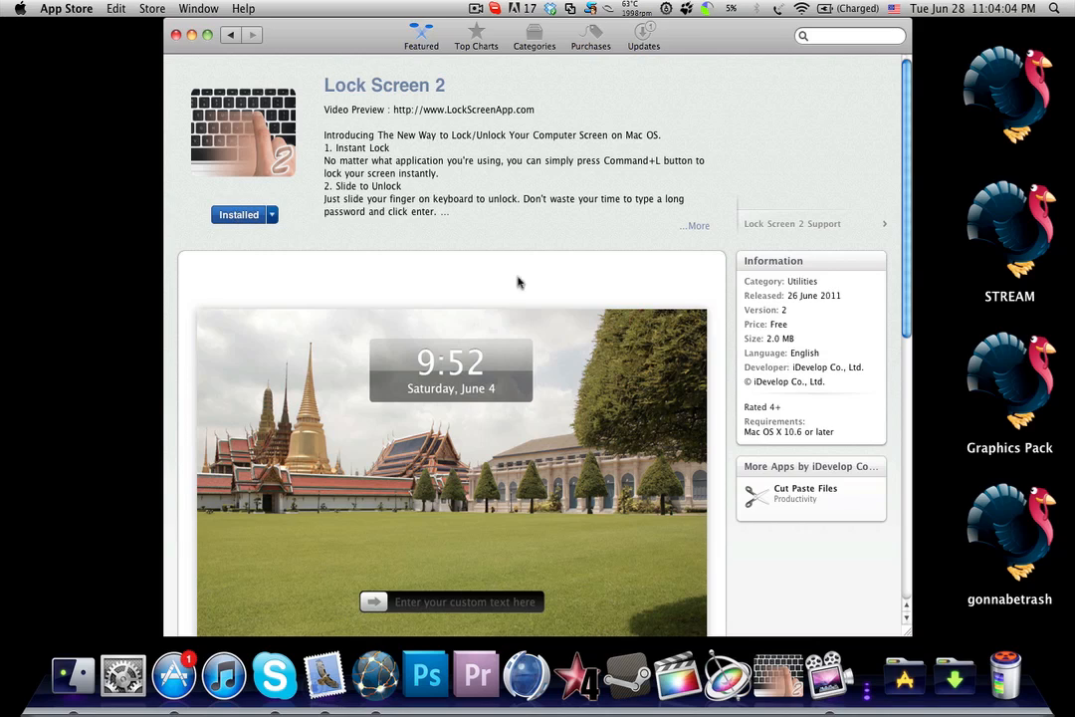
{"action": "mouse_move", "coordinate": [460, 187]}
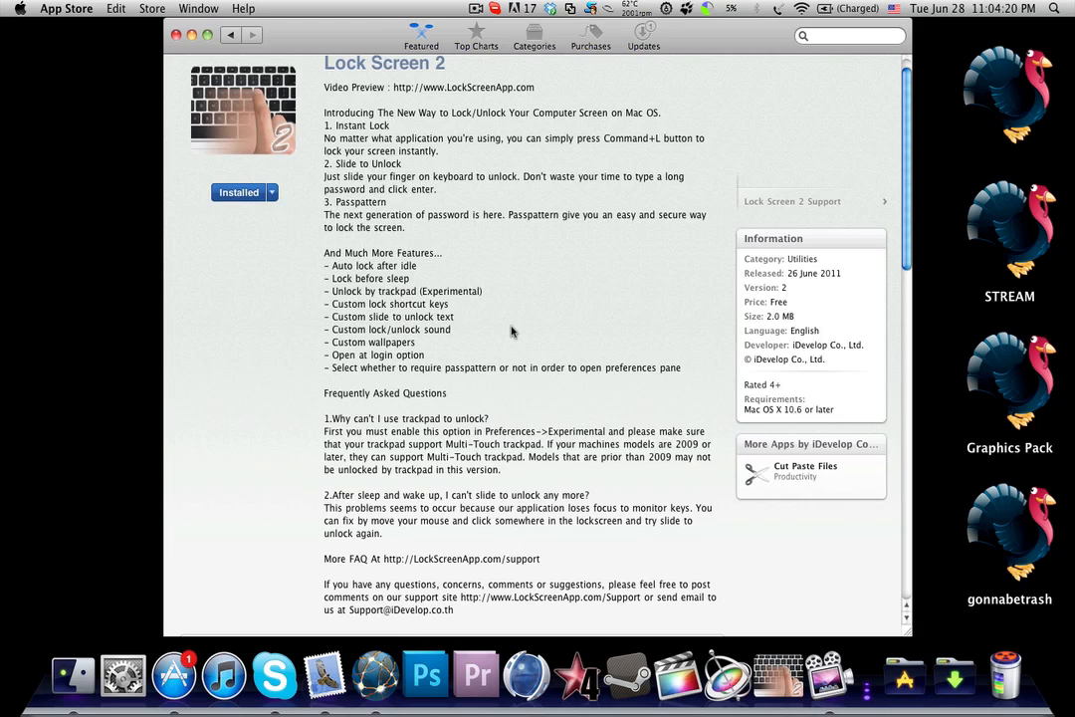
Step: Scroll through the expanded Lock Screen 2 description, features and FAQ
{"action": "scroll", "scroll_direction": "down", "scroll_amount": 3}
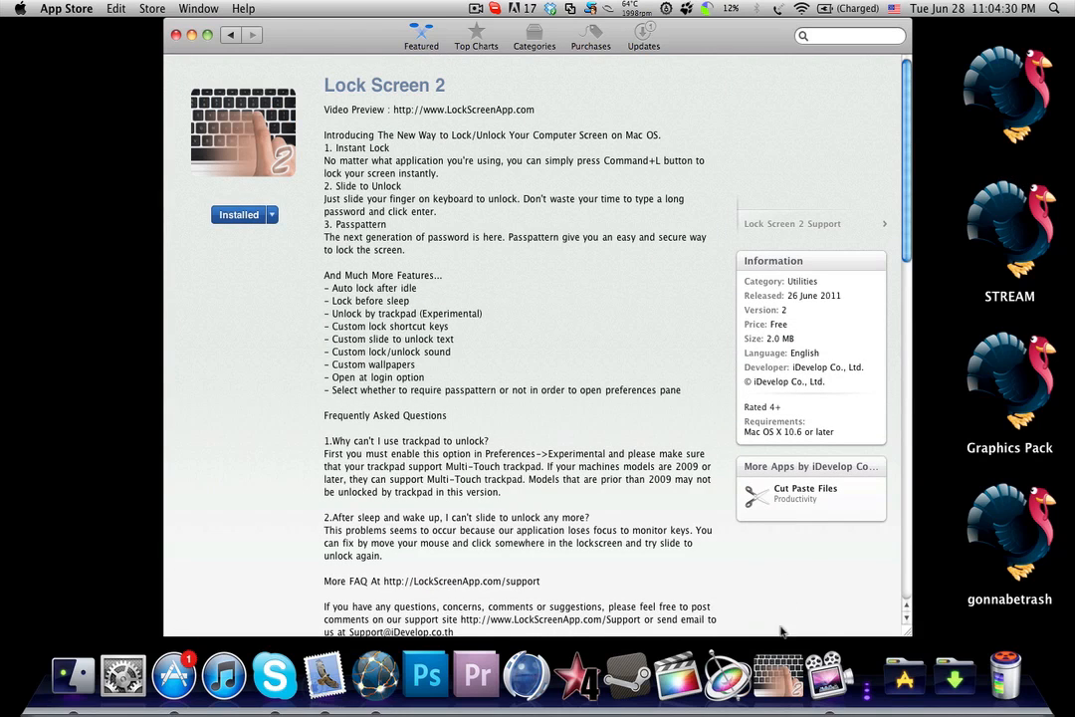
{"action": "mouse_move", "coordinate": [769, 657]}
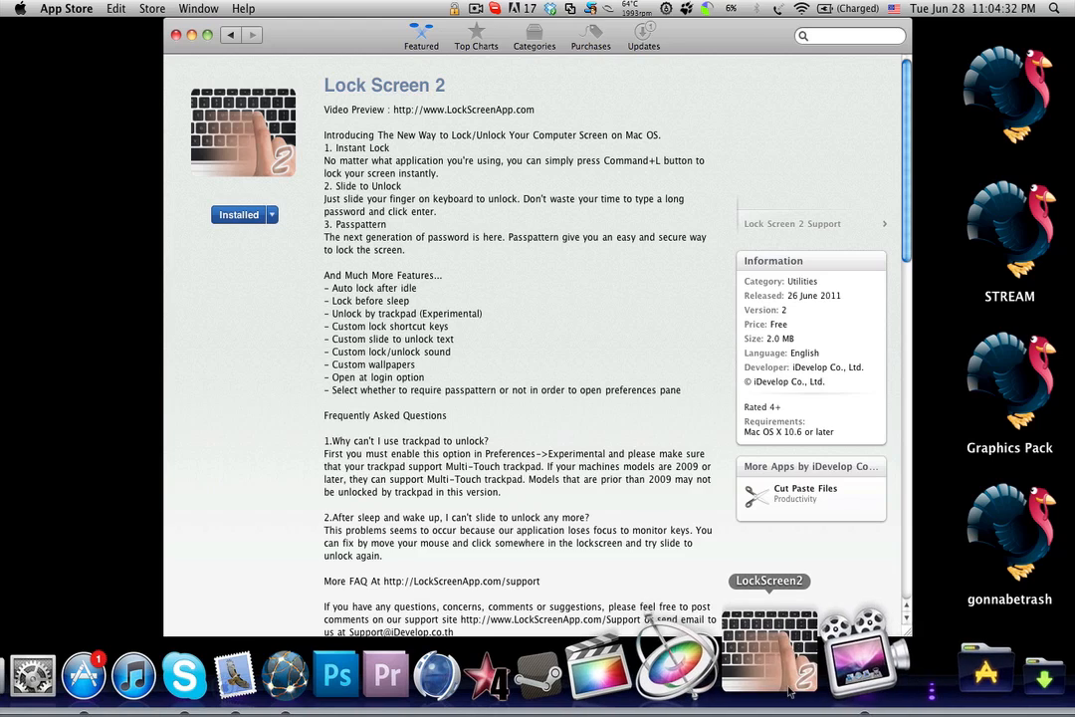
Step: Bring up Lock Screen 2 preferences and enable Open at Login and Lock Before Sleep
{"action": "left_click", "coordinate": [454, 8]}
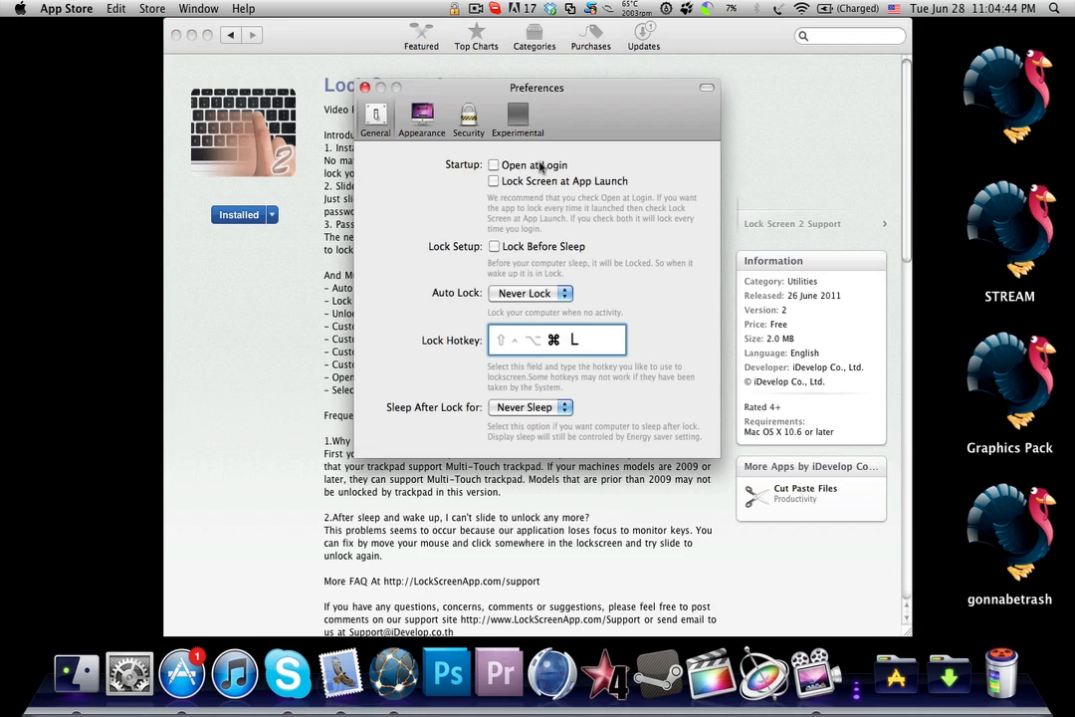
{"action": "mouse_move", "coordinate": [439, 185]}
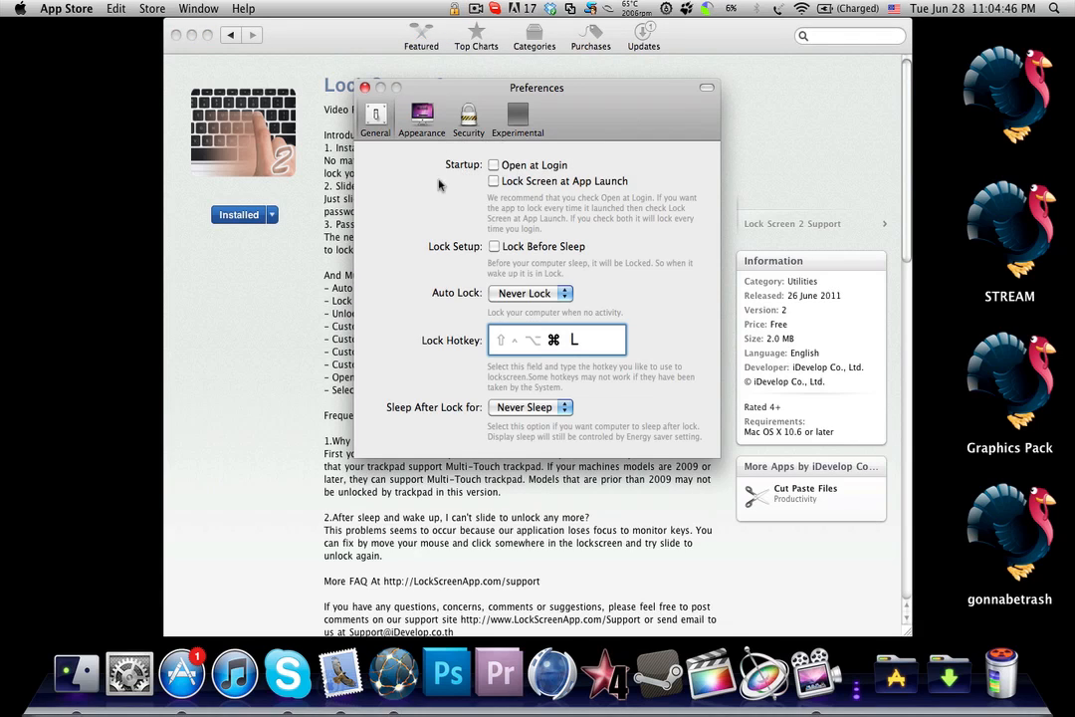
{"action": "mouse_move", "coordinate": [468, 198]}
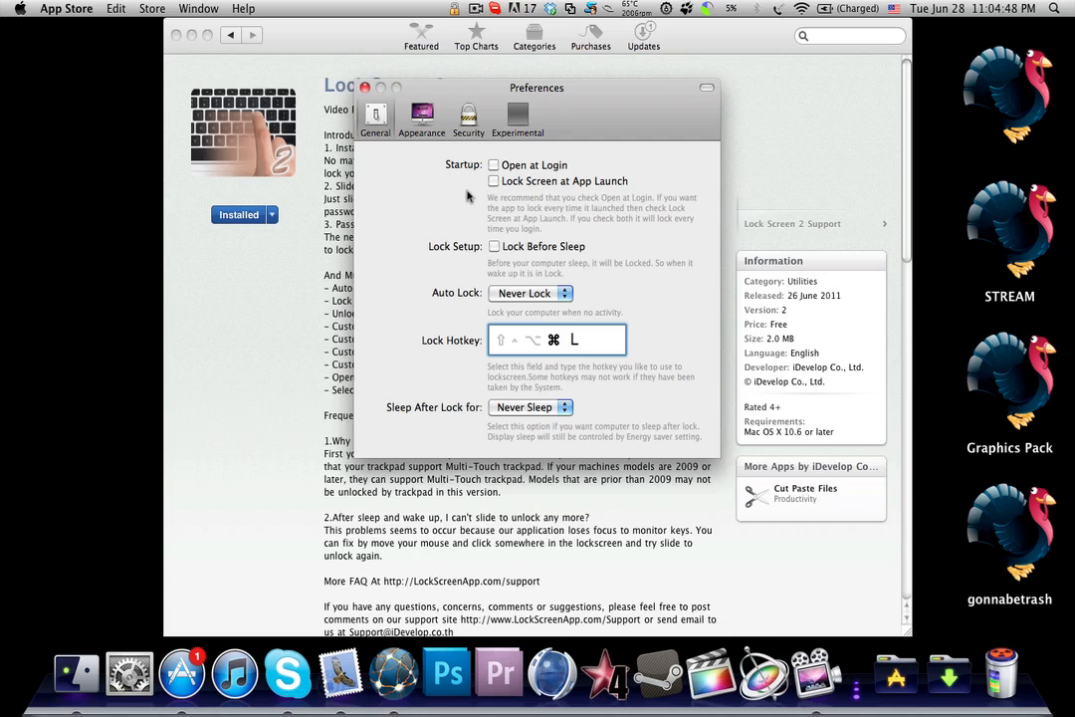
{"action": "left_click", "coordinate": [494, 165]}
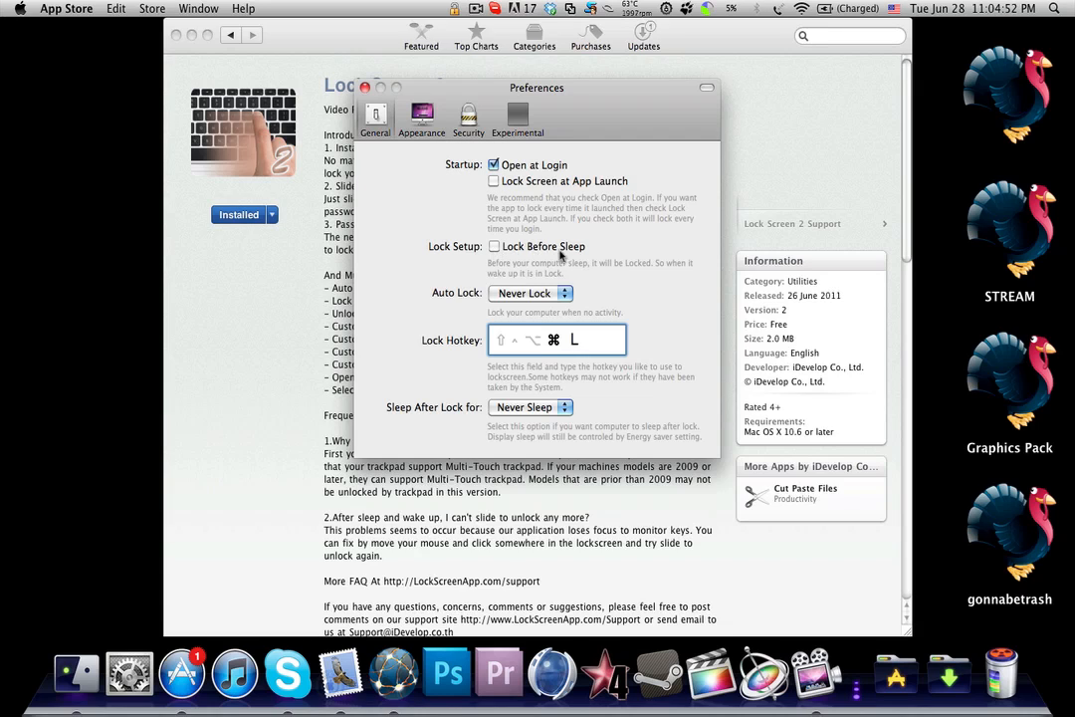
{"action": "left_click", "coordinate": [494, 247]}
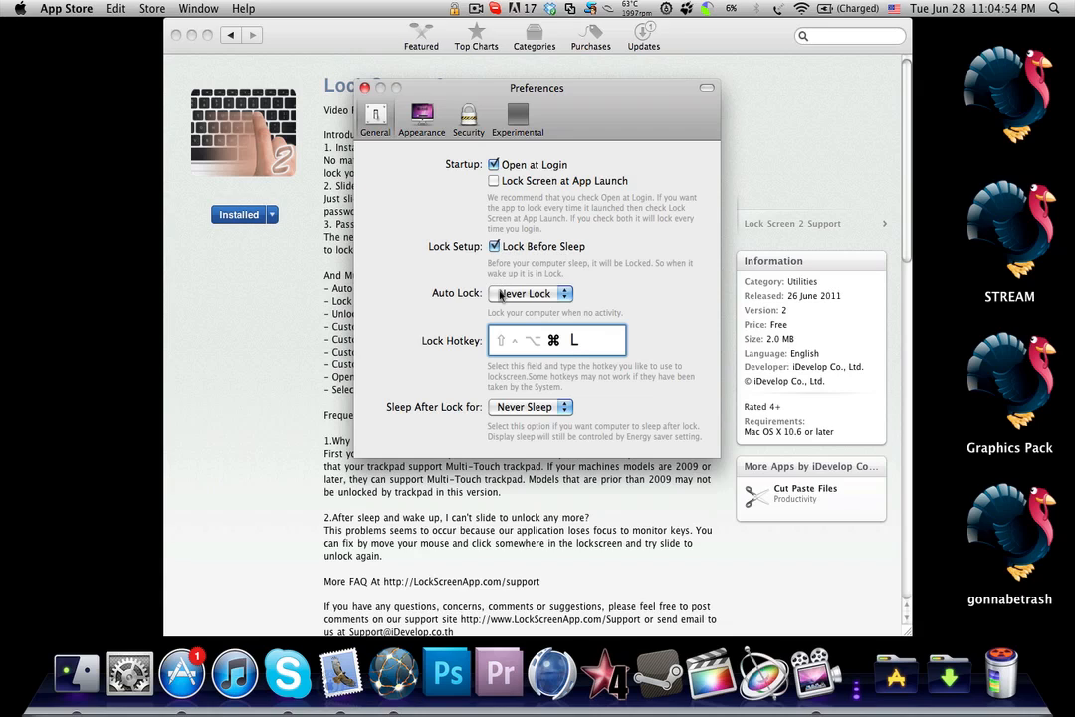
Step: Set the Auto Lock delay to 1 Min, leaving Sleep After Lock unchanged
{"action": "left_click", "coordinate": [530, 292]}
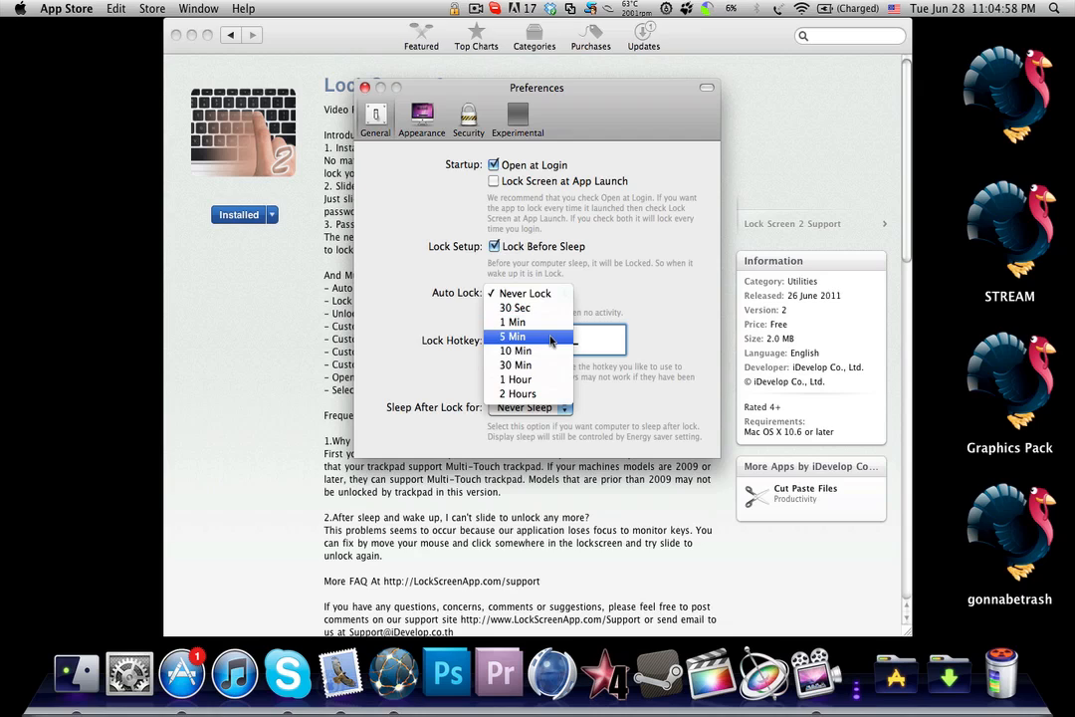
{"action": "left_click", "coordinate": [510, 322]}
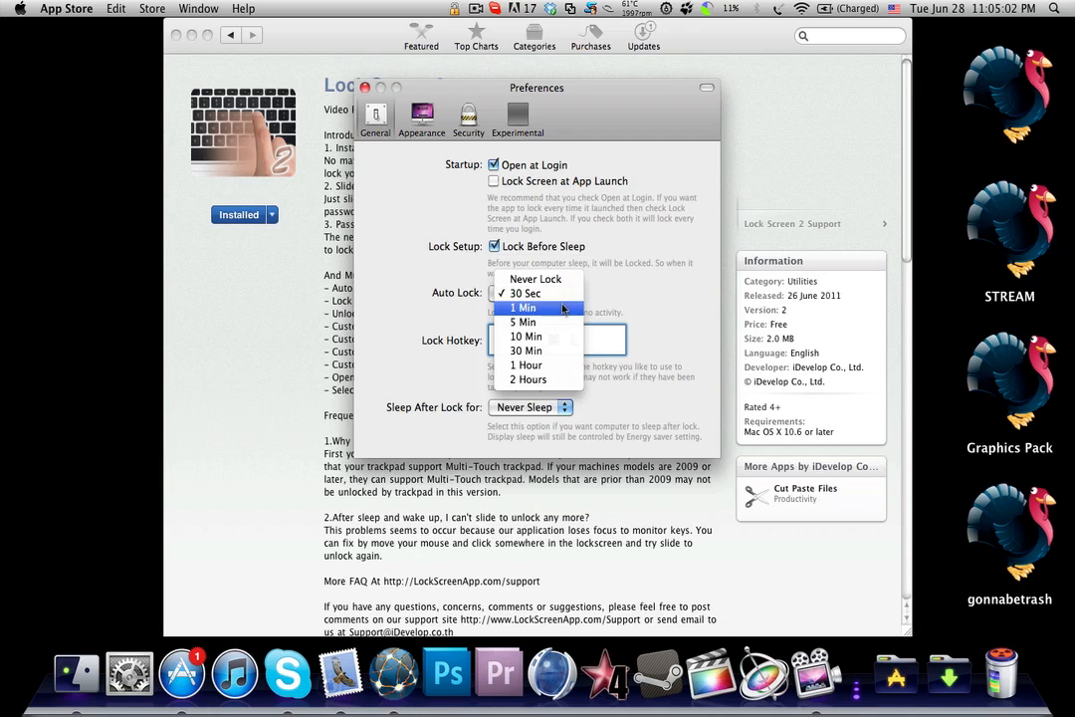
{"action": "left_click", "coordinate": [522, 306]}
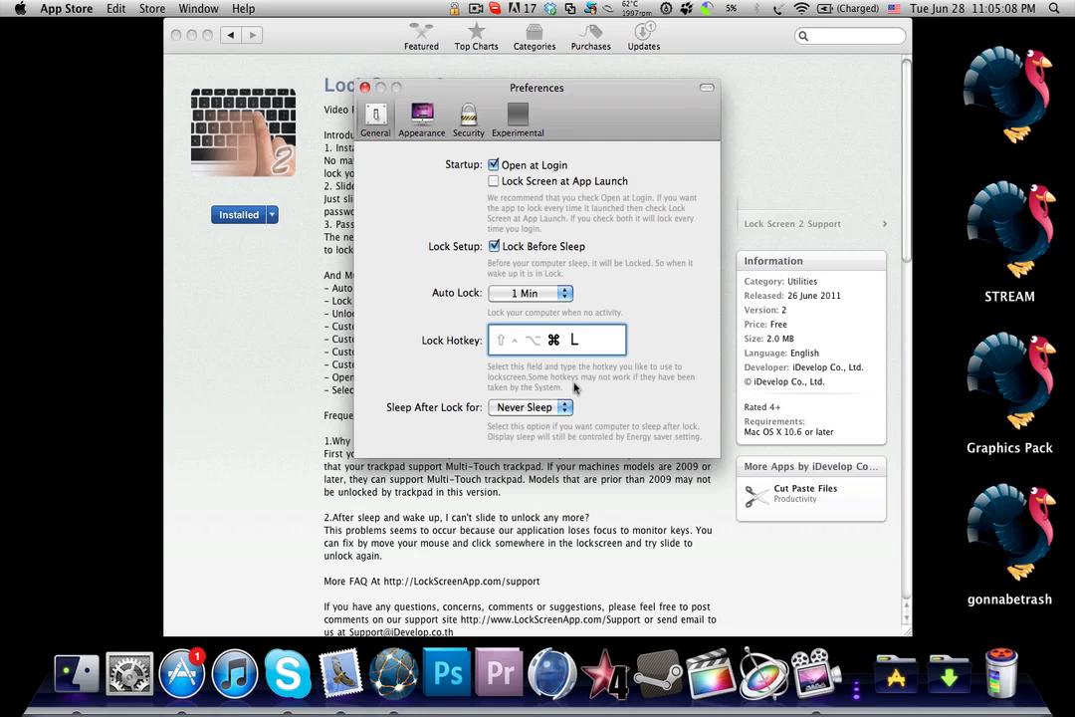
{"action": "left_click", "coordinate": [530, 406]}
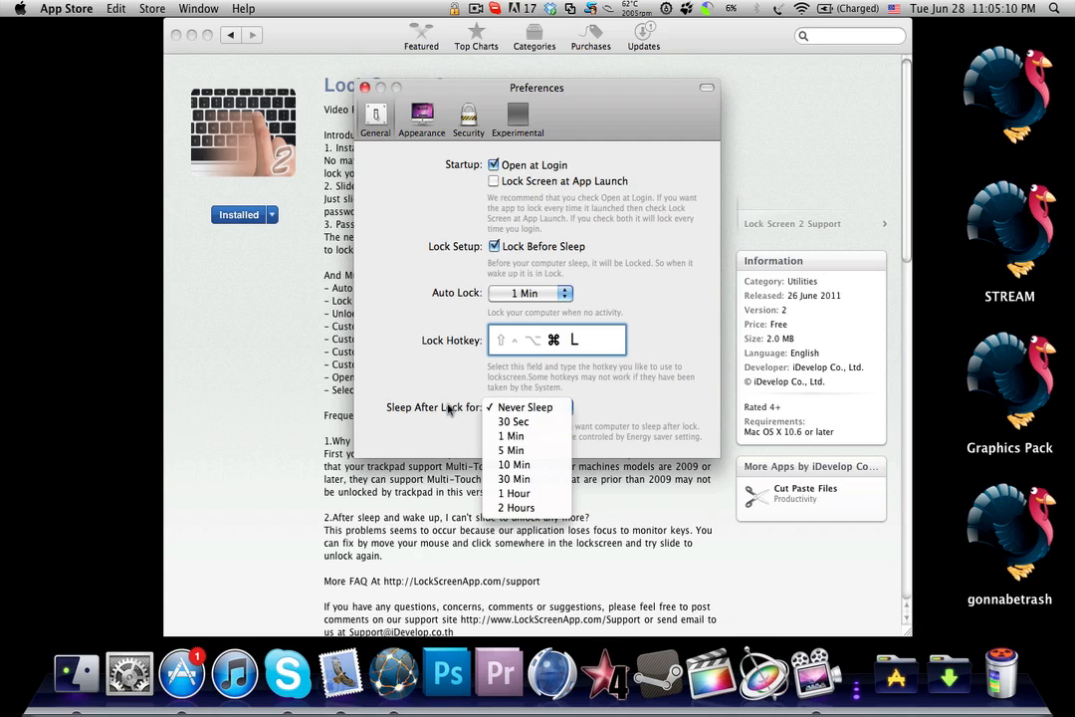
{"action": "left_click", "coordinate": [422, 114]}
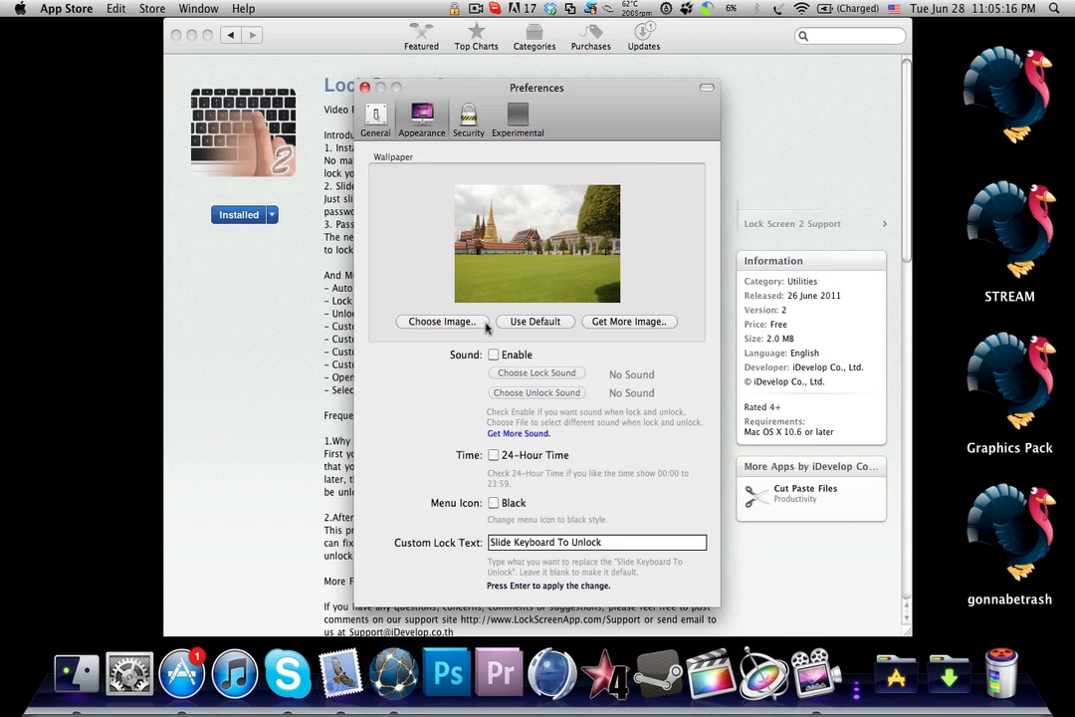
Step: Browse the Desktop for a wallpaper image, then cancel without choosing one
{"action": "left_click", "coordinate": [442, 321]}
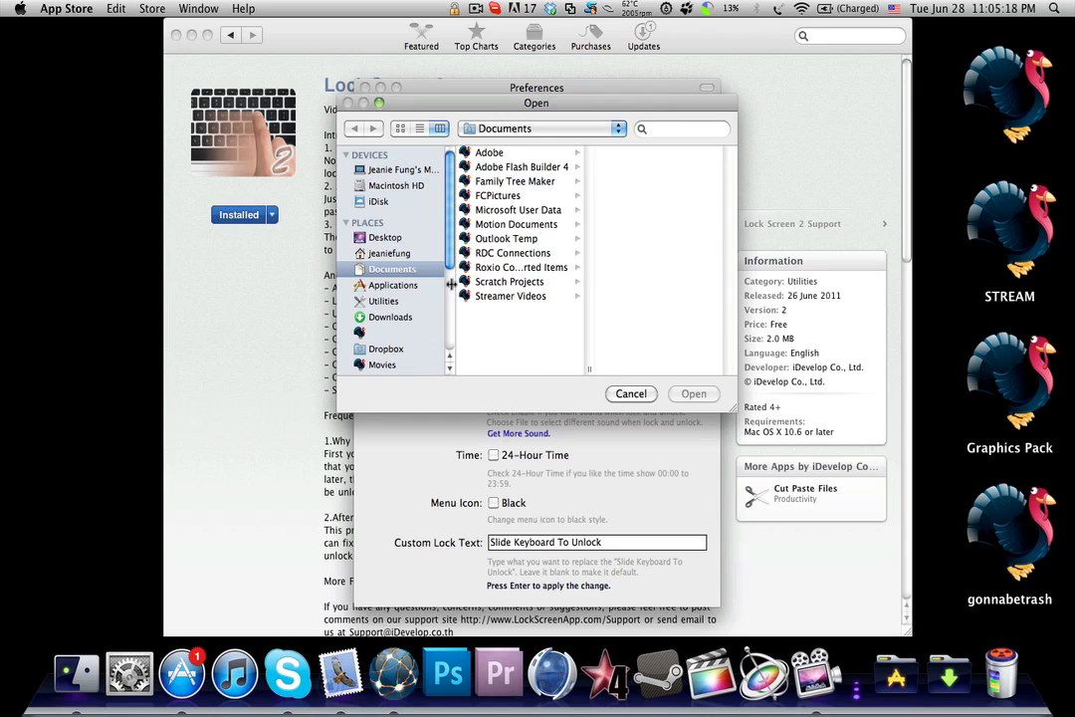
{"action": "left_click", "coordinate": [387, 237]}
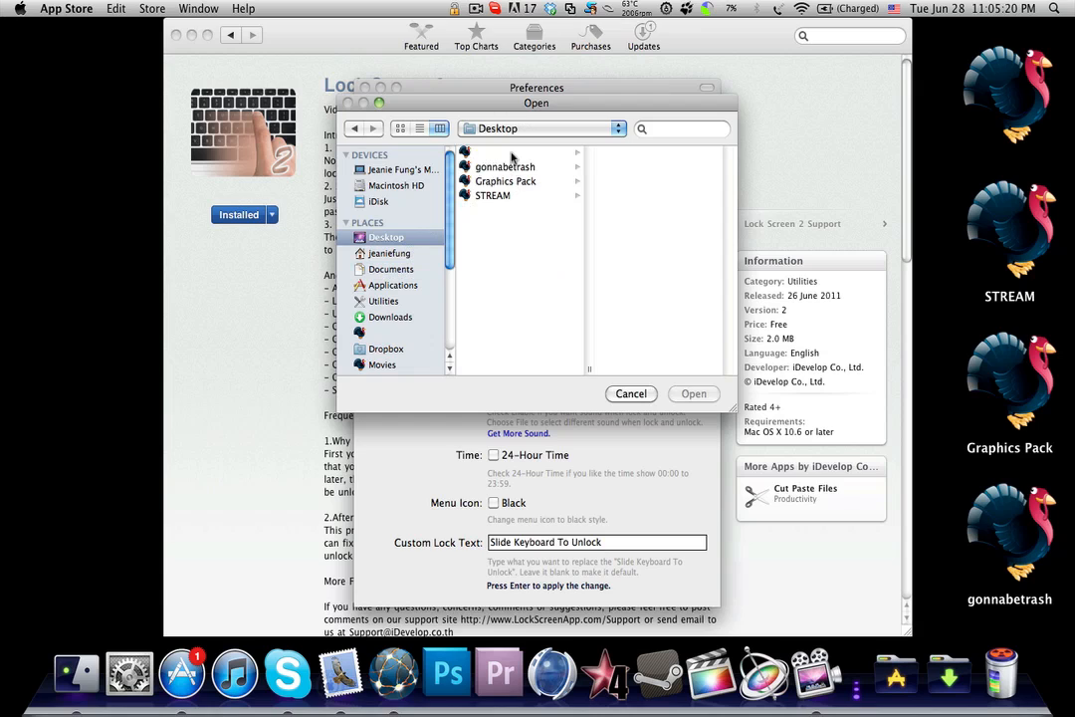
{"action": "left_click", "coordinate": [631, 394]}
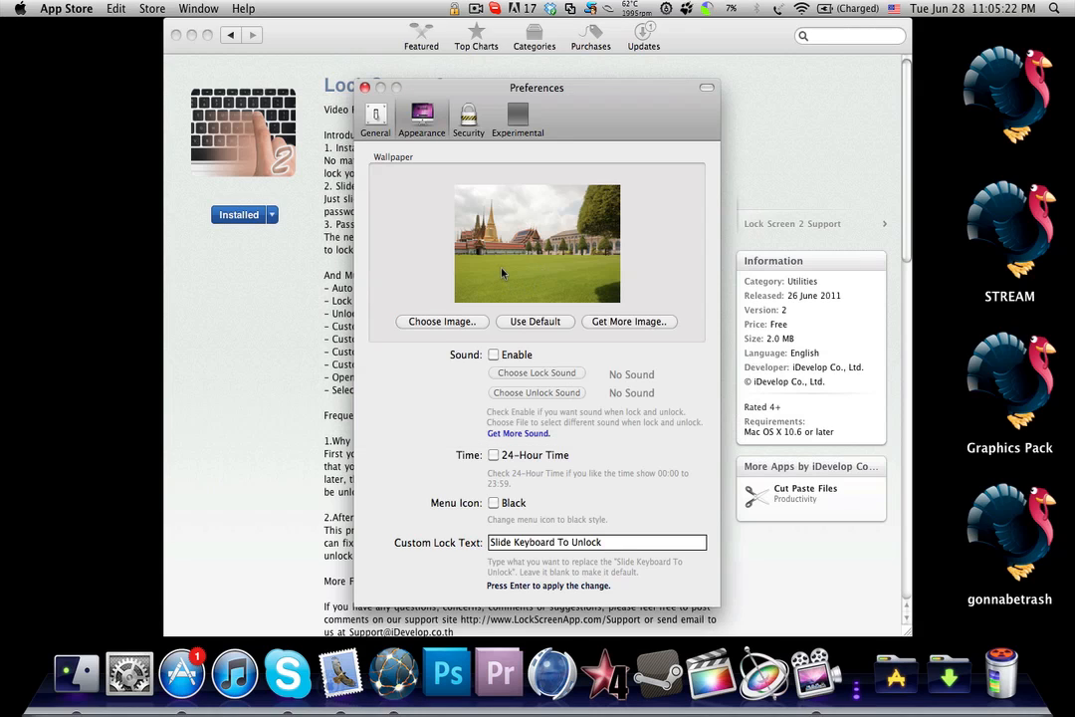
{"action": "mouse_move", "coordinate": [434, 347]}
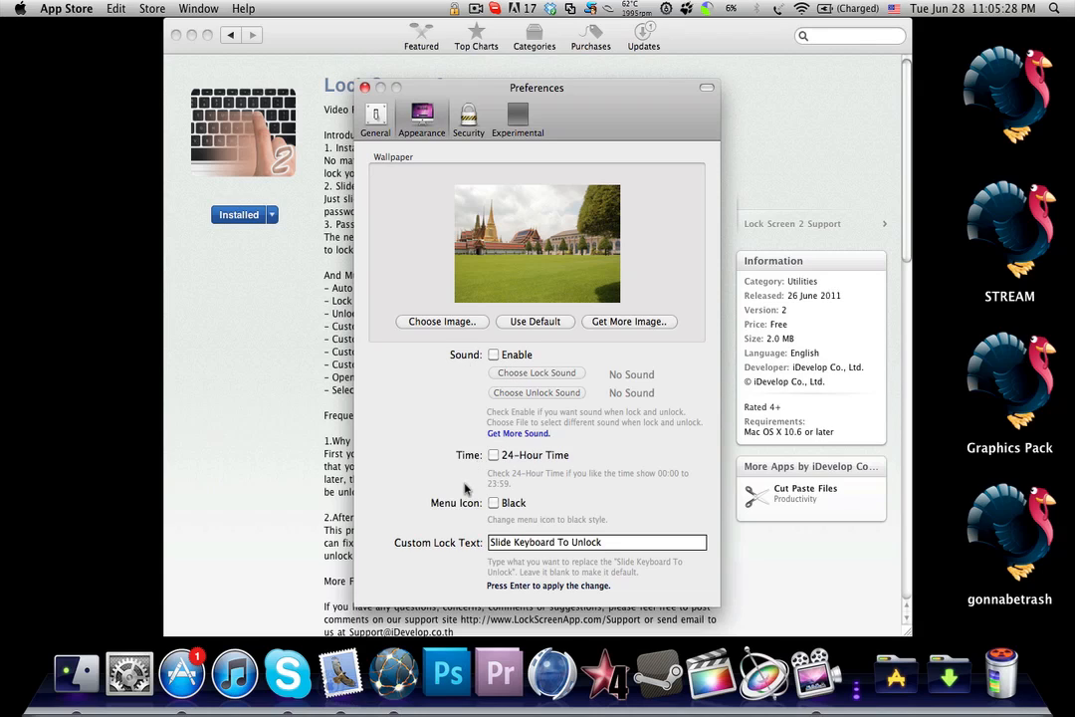
Step: Leave 24-Hour Time off and make the menu bar icon black
{"action": "left_click", "coordinate": [494, 454]}
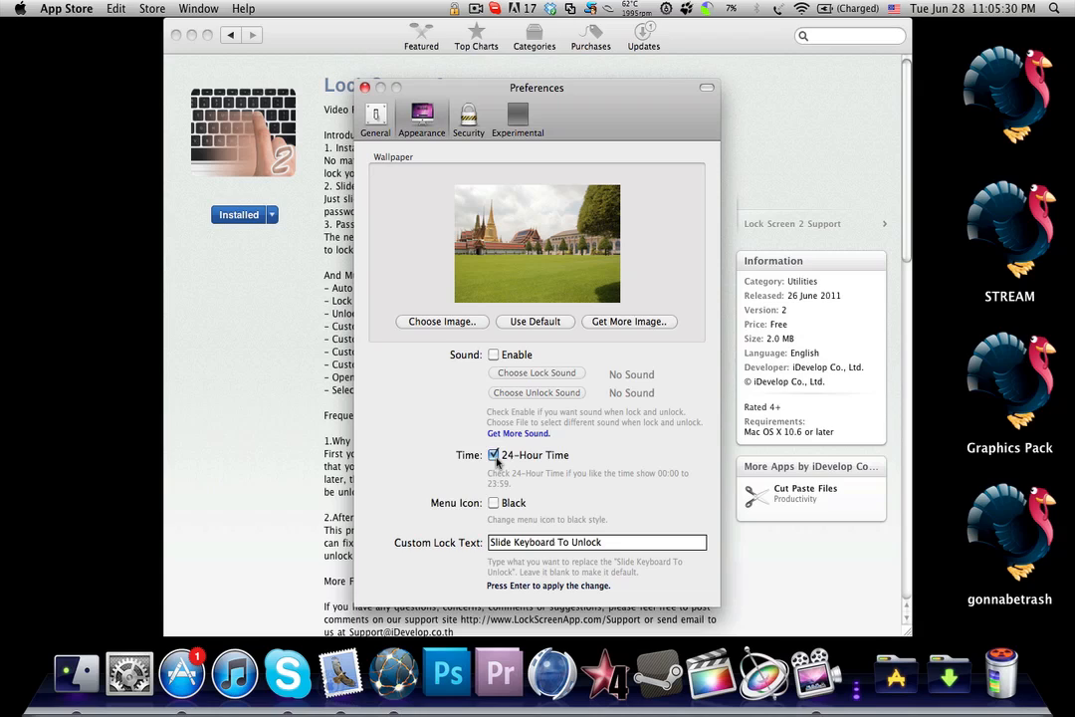
{"action": "left_click", "coordinate": [494, 454]}
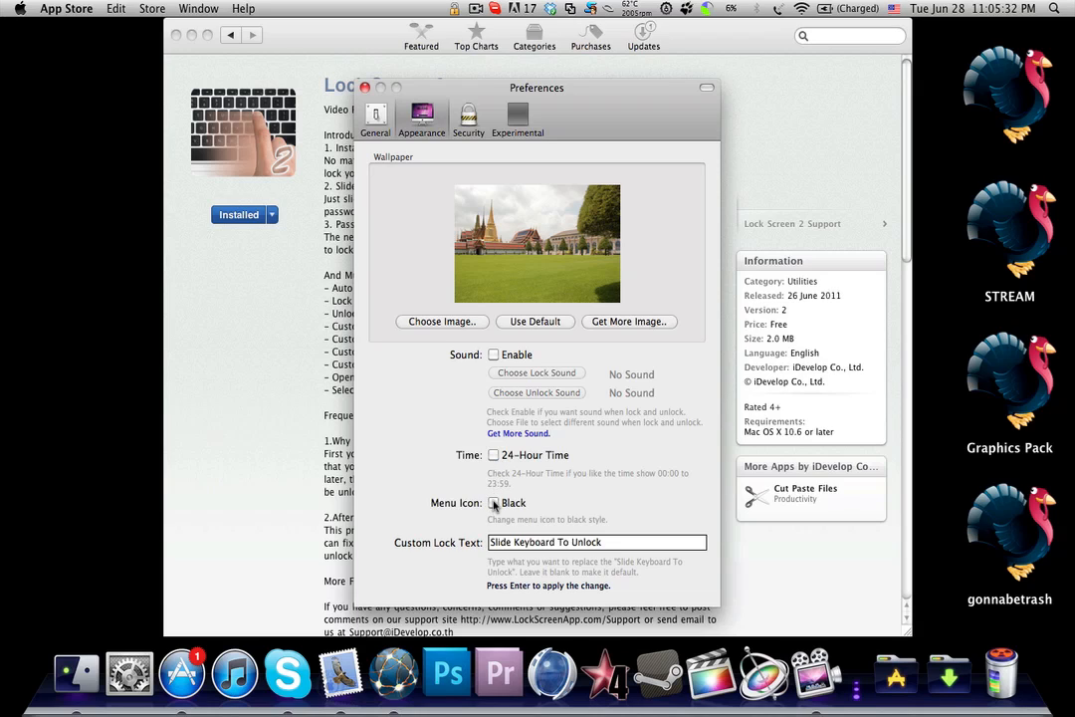
{"action": "left_click", "coordinate": [493, 502]}
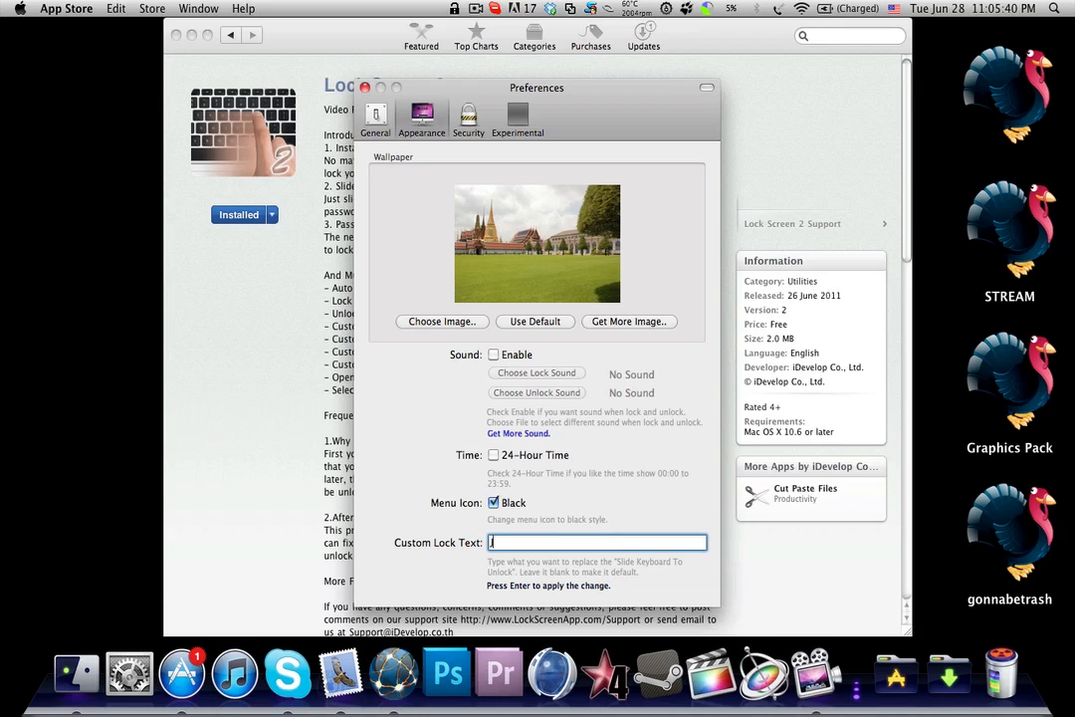
Step: Enter 'JTechTalk Please Subscribe' as the custom lock text
{"action": "type", "text": "JTechTalk"}
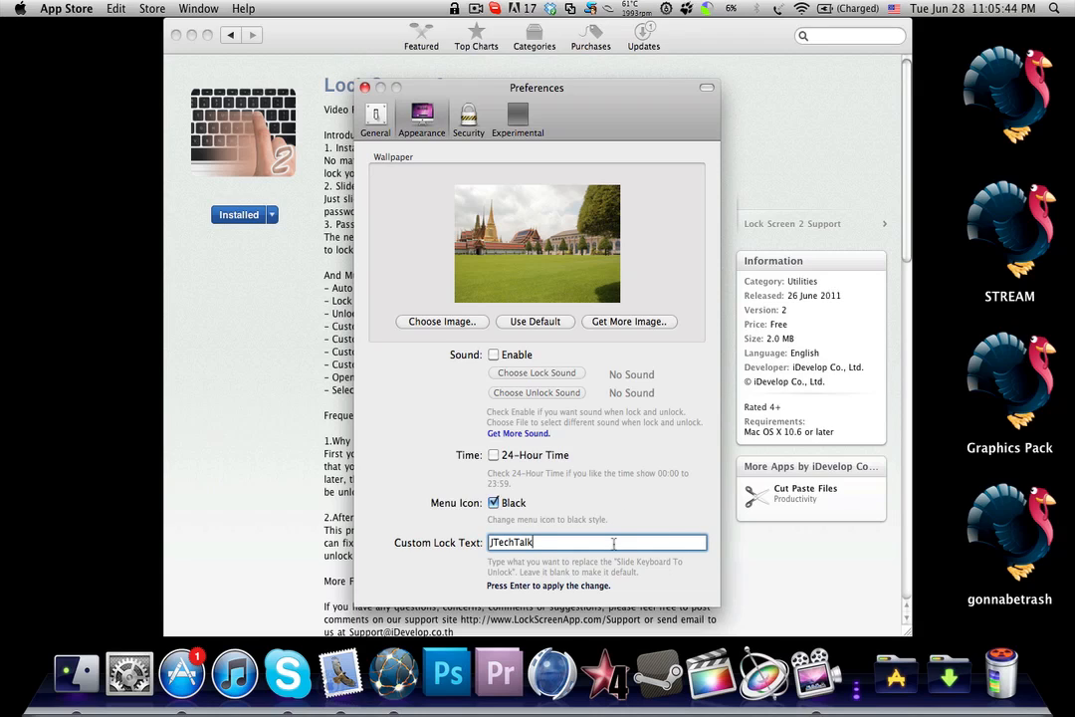
{"action": "type", "text": "Please Subscr"}
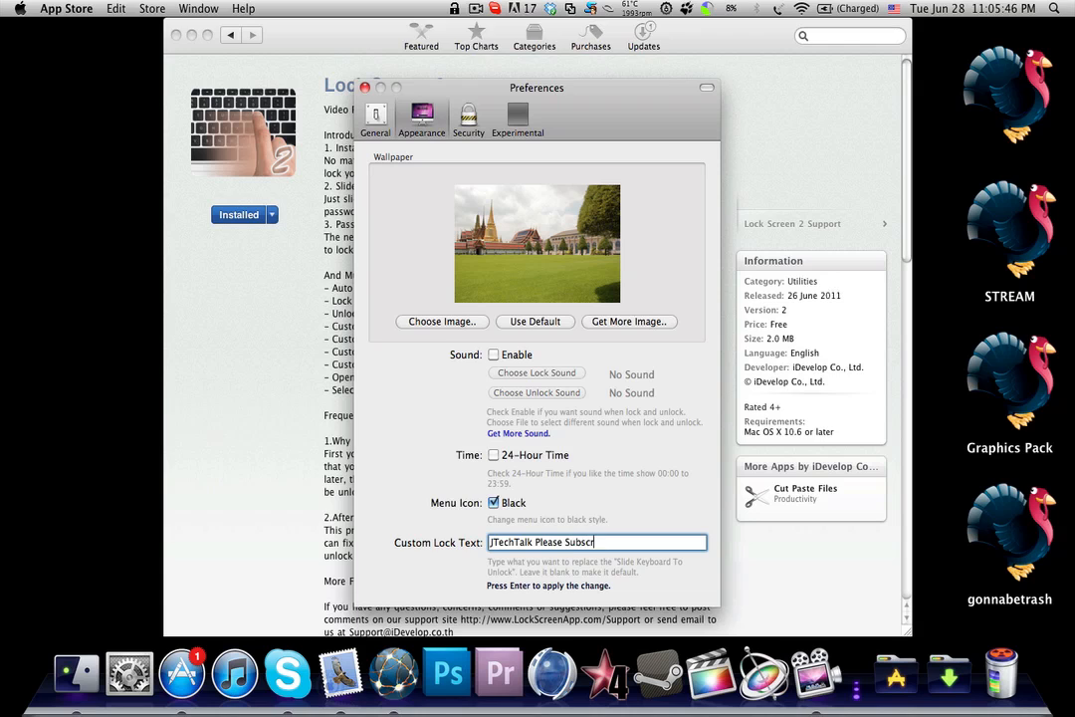
{"action": "type", "text": "ibe"}
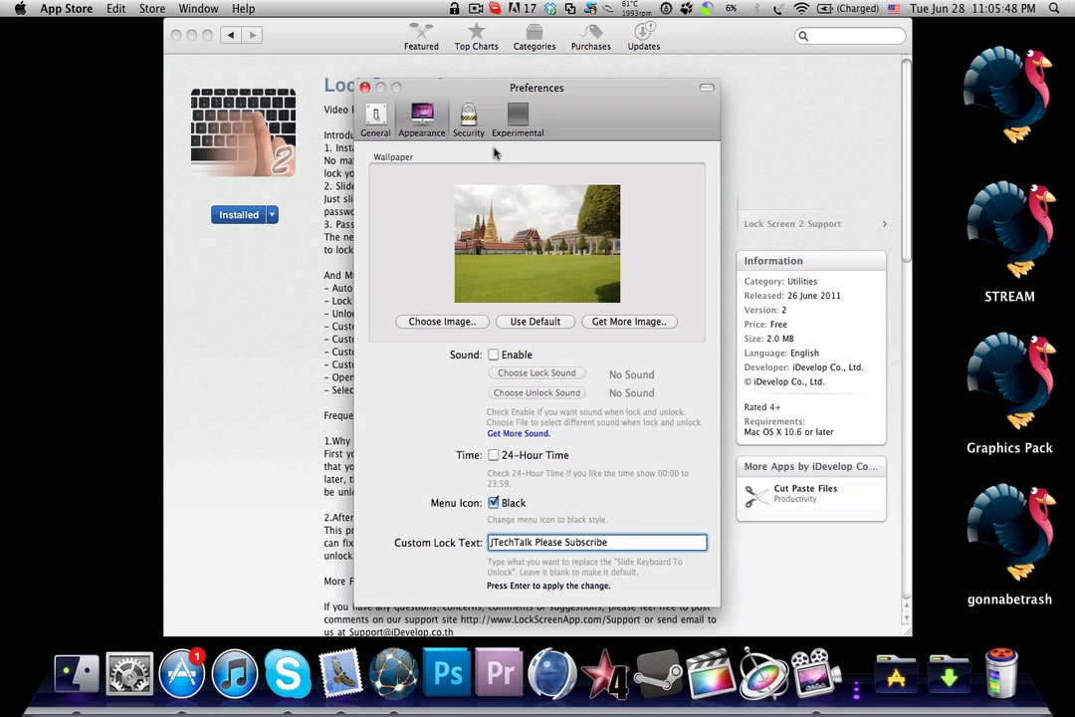
Step: In Experimental settings, enable Unlock by Trackpad with AnyFingers allowed
{"action": "left_click", "coordinate": [468, 120]}
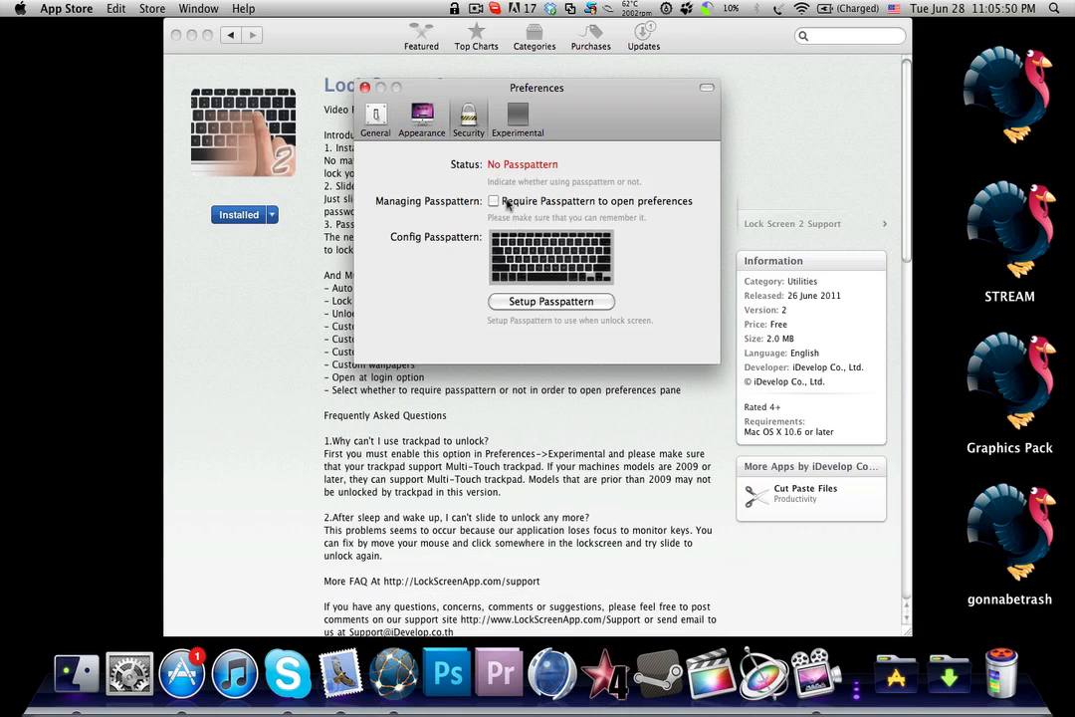
{"action": "left_click", "coordinate": [518, 118]}
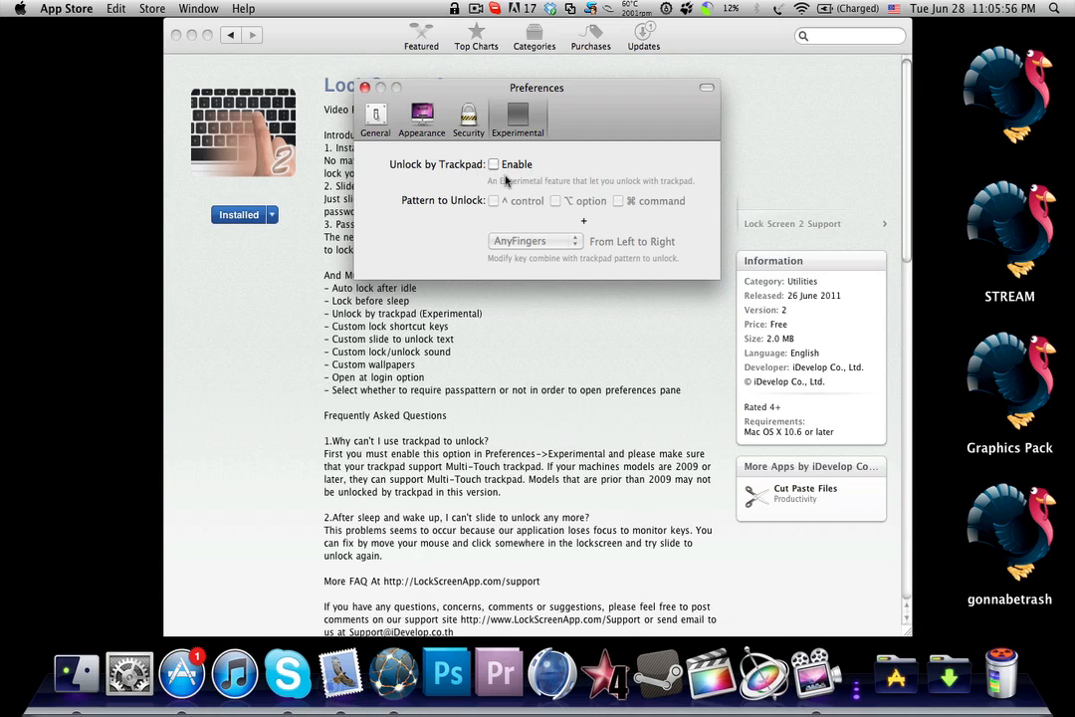
{"action": "left_click", "coordinate": [422, 118]}
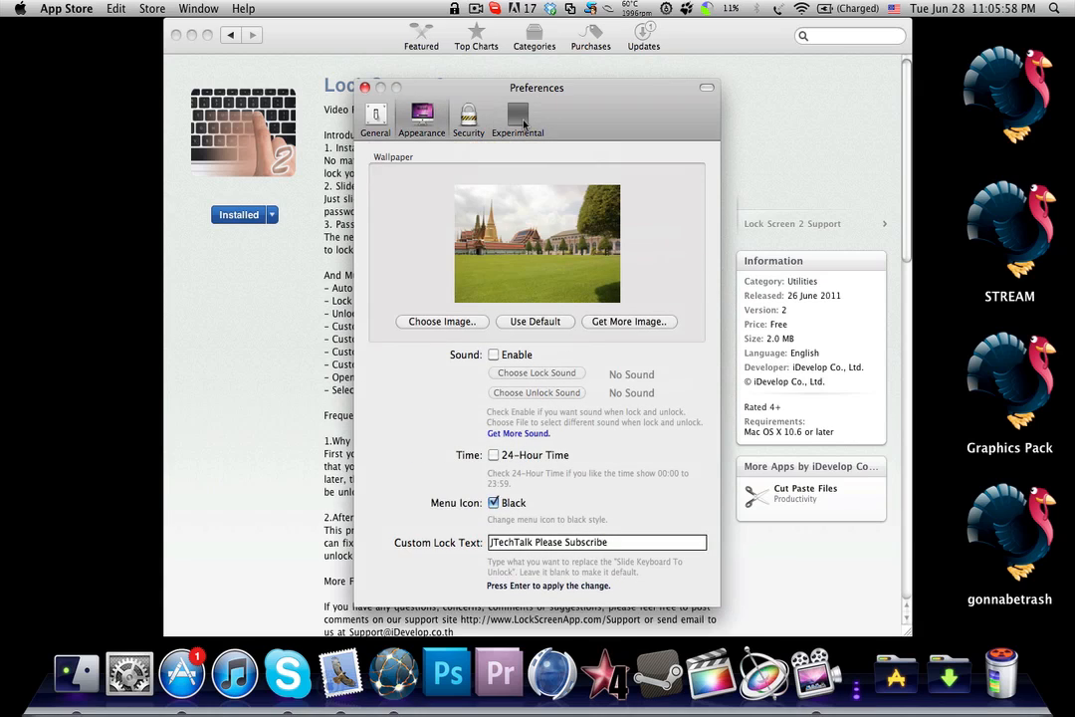
{"action": "left_click", "coordinate": [517, 120]}
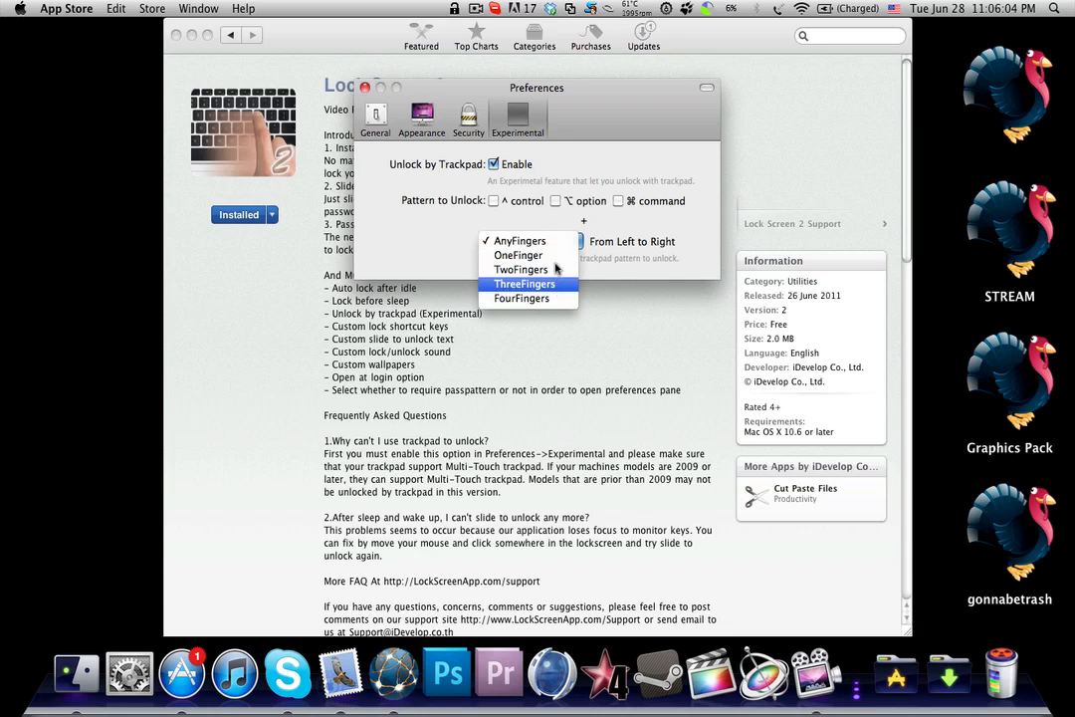
{"action": "mouse_move", "coordinate": [518, 255]}
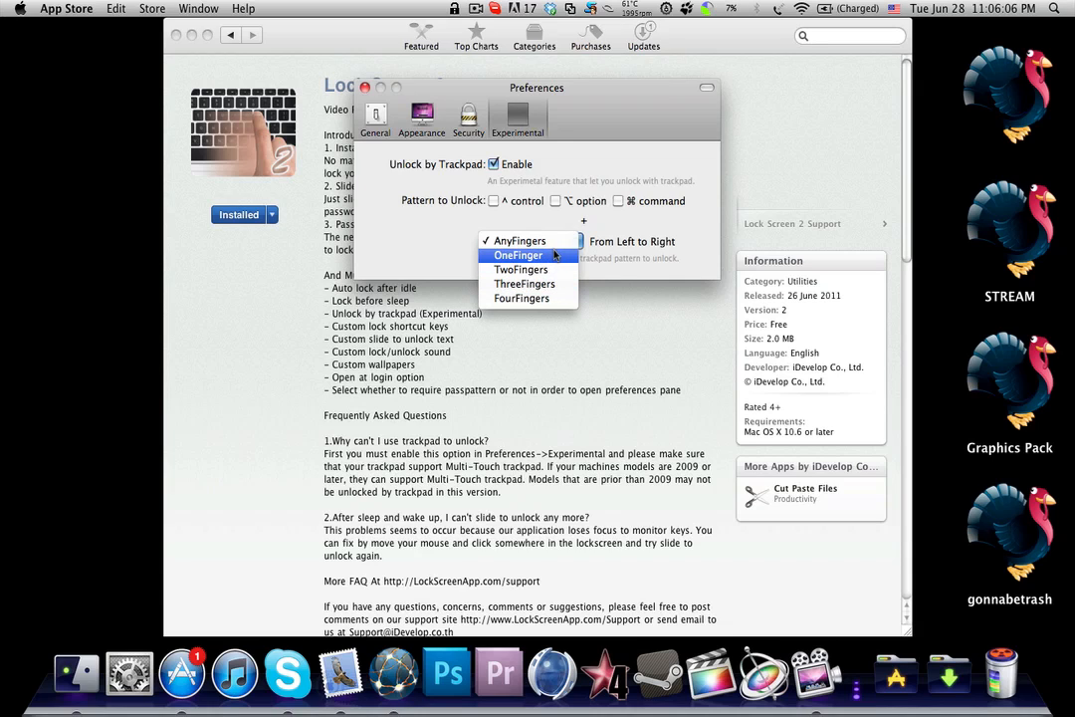
{"action": "left_click", "coordinate": [517, 241]}
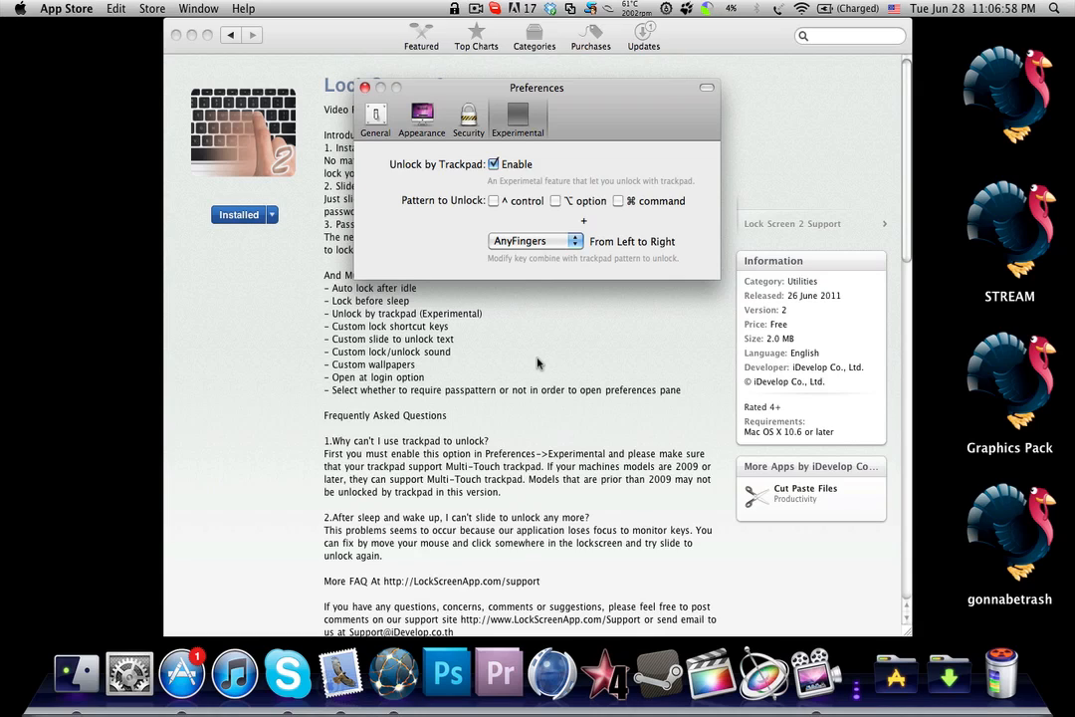
{"action": "mouse_move", "coordinate": [426, 200]}
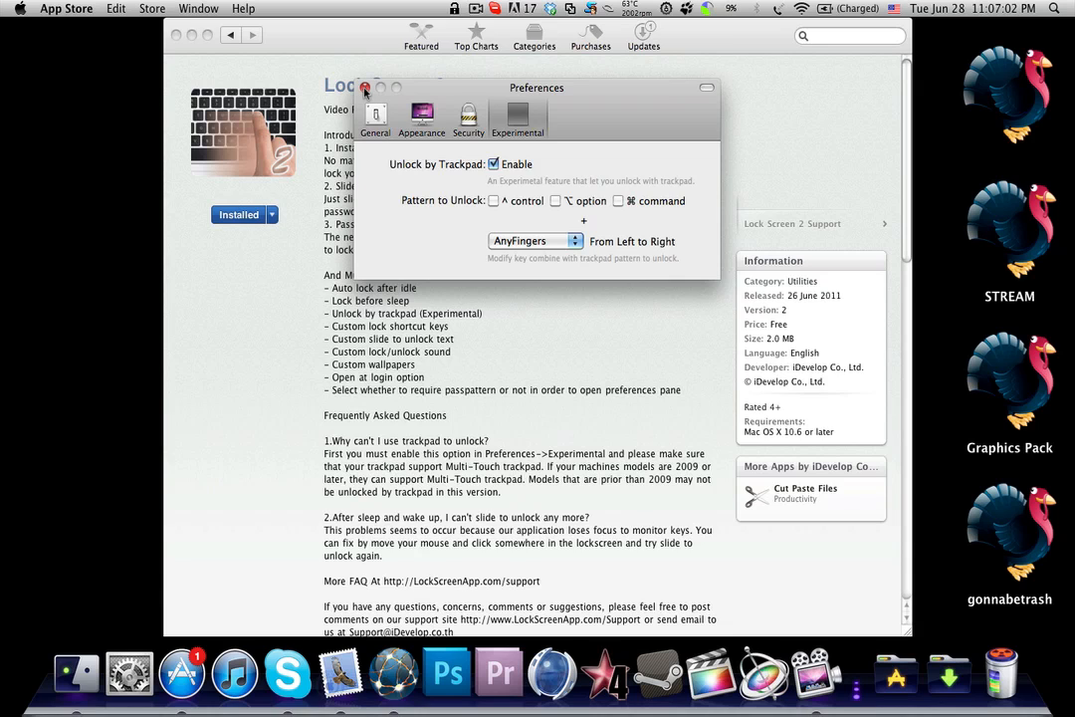
Step: Close the preferences and scroll the App Store page down to the screenshot and back up
{"action": "left_click", "coordinate": [366, 88]}
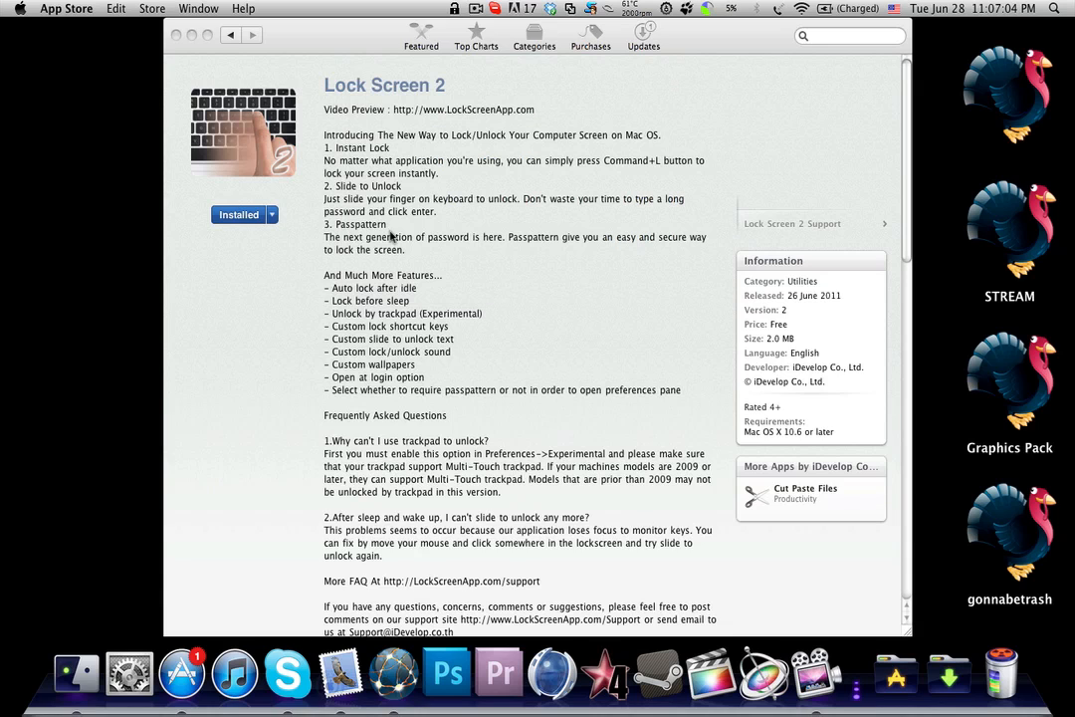
{"action": "scroll", "scroll_direction": "down", "scroll_amount": 3}
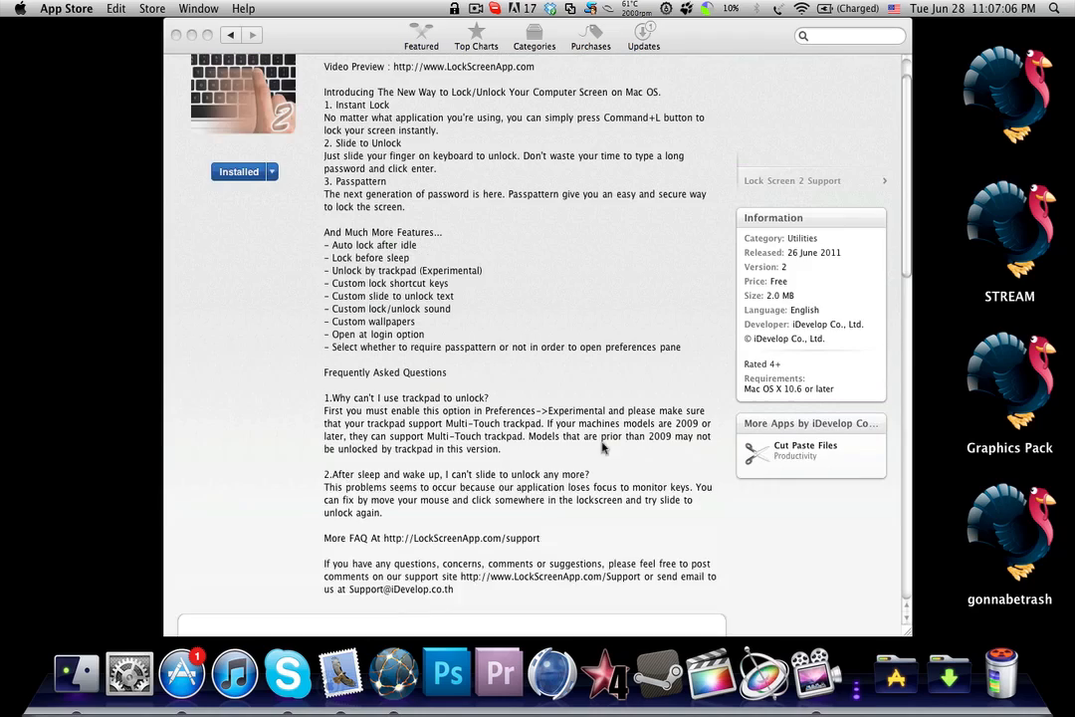
{"action": "scroll", "scroll_direction": "down", "scroll_amount": 3}
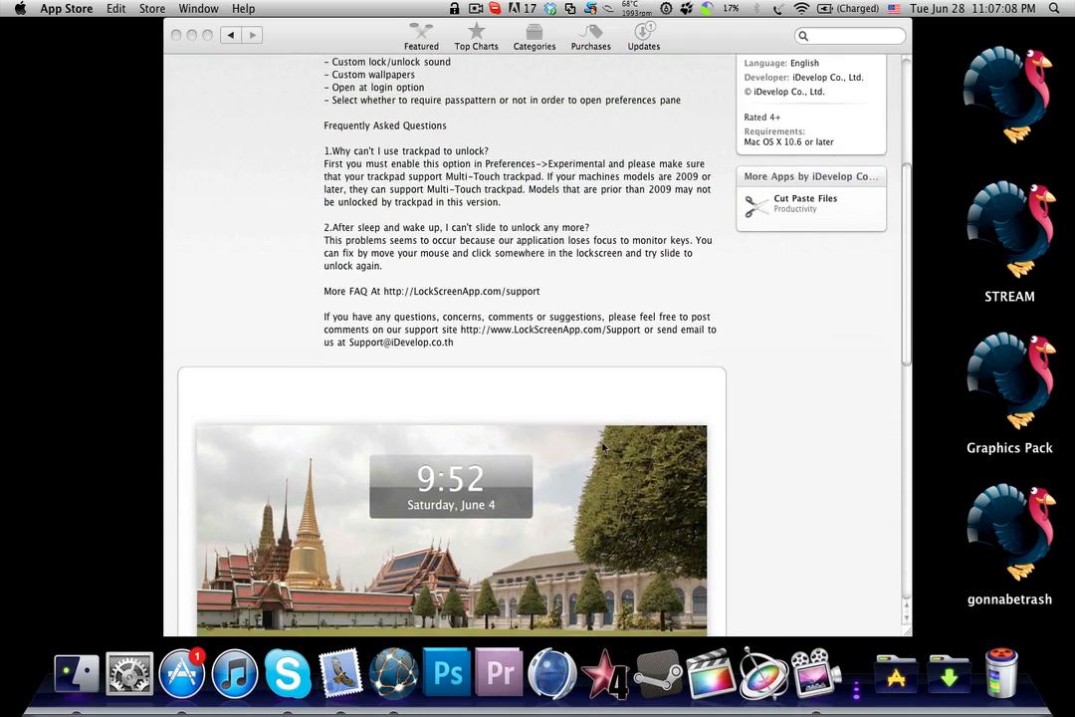
{"action": "scroll", "scroll_direction": "up", "scroll_amount": 3}
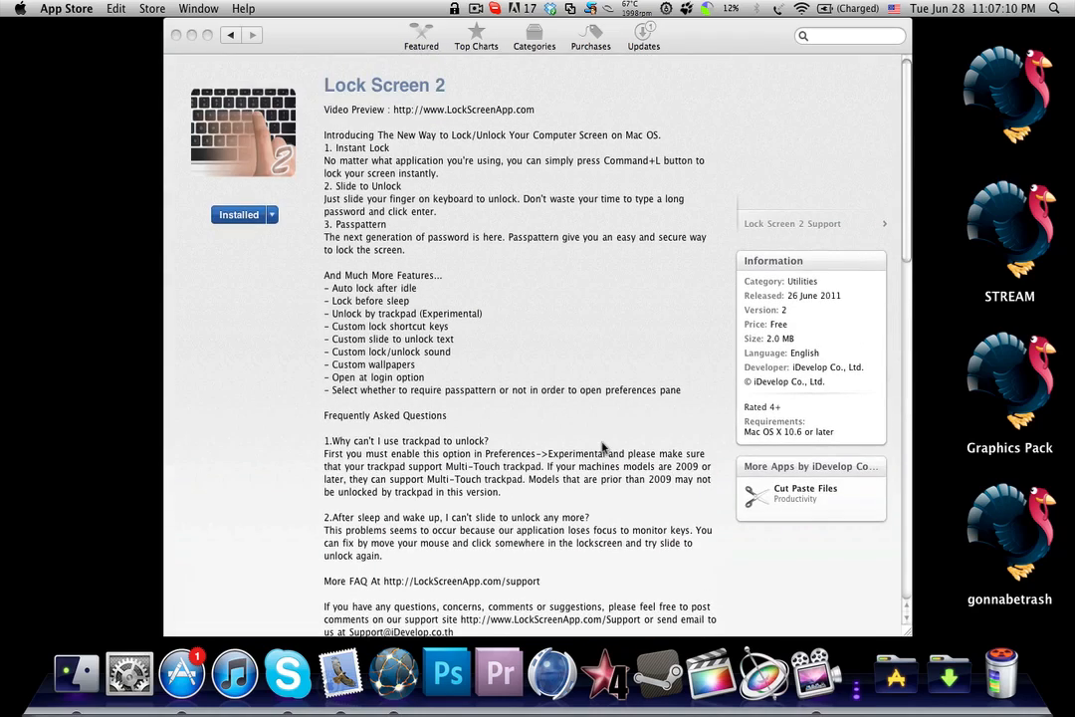